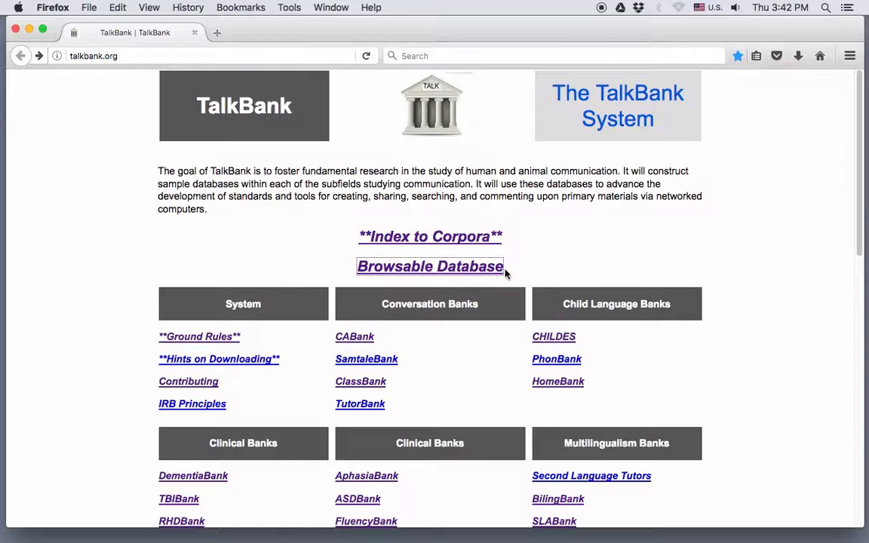
{"action": "mouse_move", "coordinate": [495, 271]}
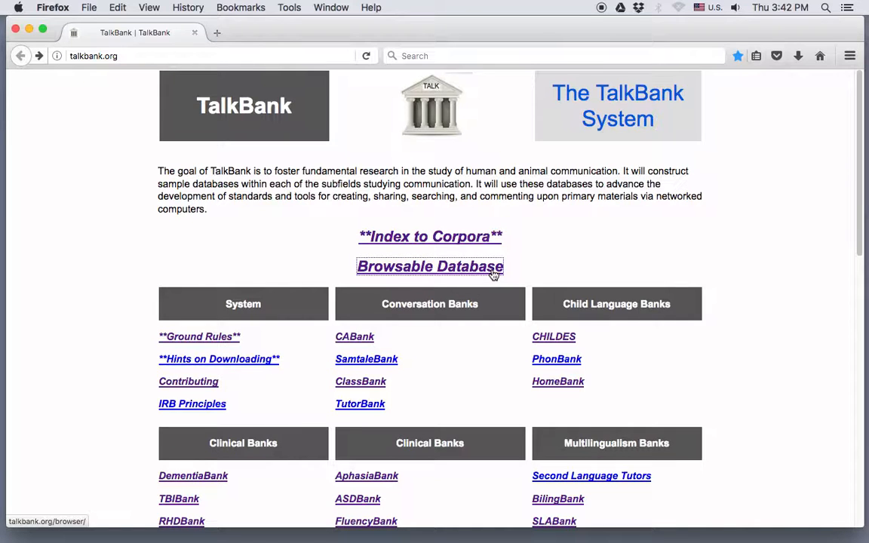
Step: Follow the Browsable Database link to open the TalkBank Transcript Browser
{"action": "left_click", "coordinate": [430, 265]}
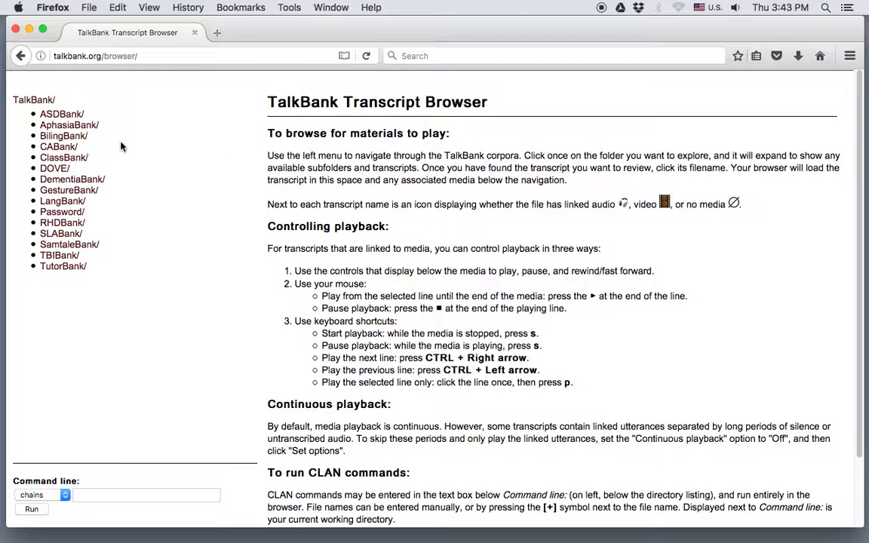
{"action": "mouse_move", "coordinate": [121, 190]}
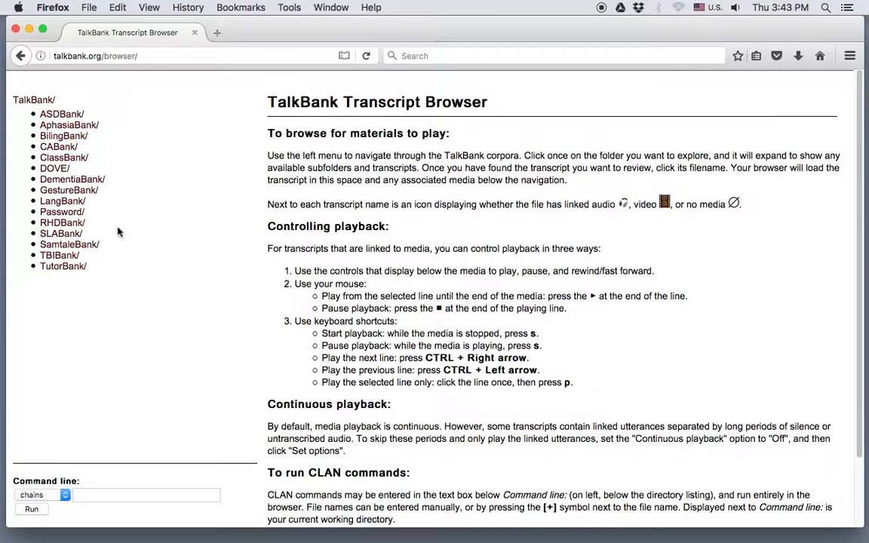
{"action": "mouse_move", "coordinate": [233, 143]}
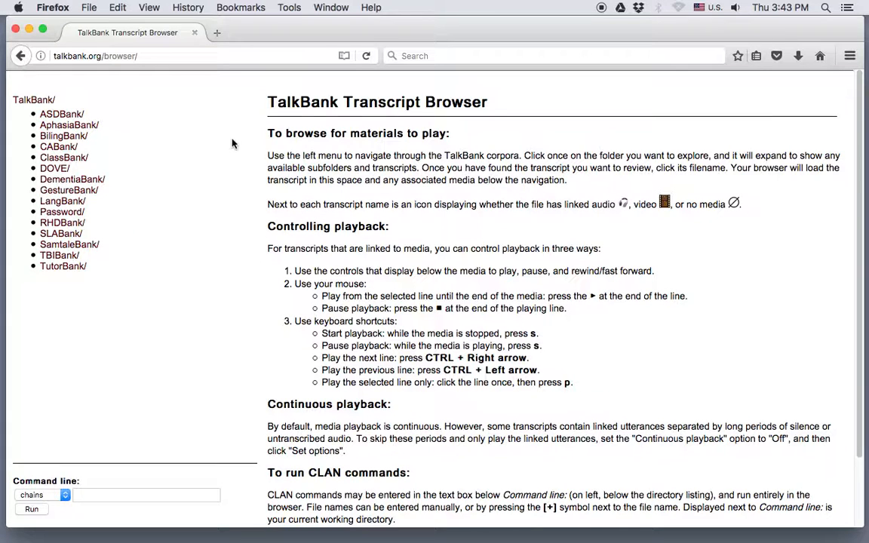
{"action": "mouse_move", "coordinate": [238, 125]}
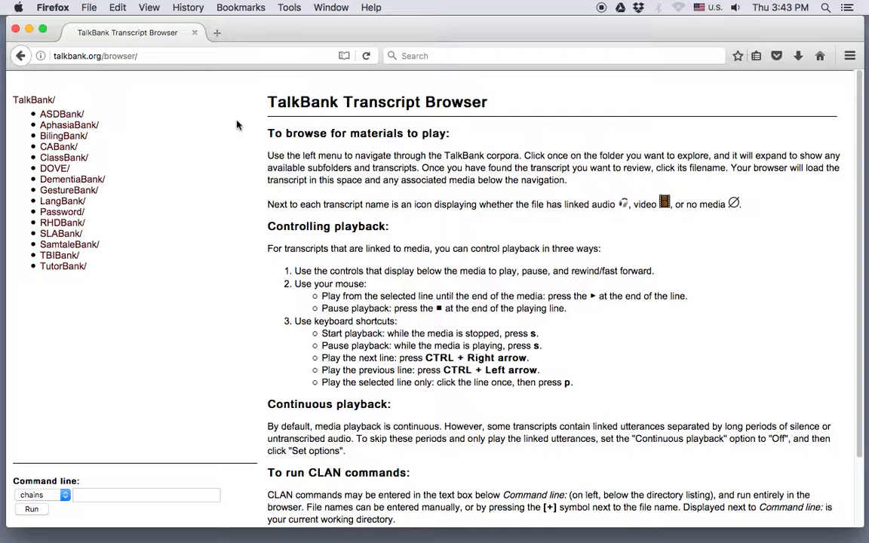
{"action": "mouse_move", "coordinate": [237, 149]}
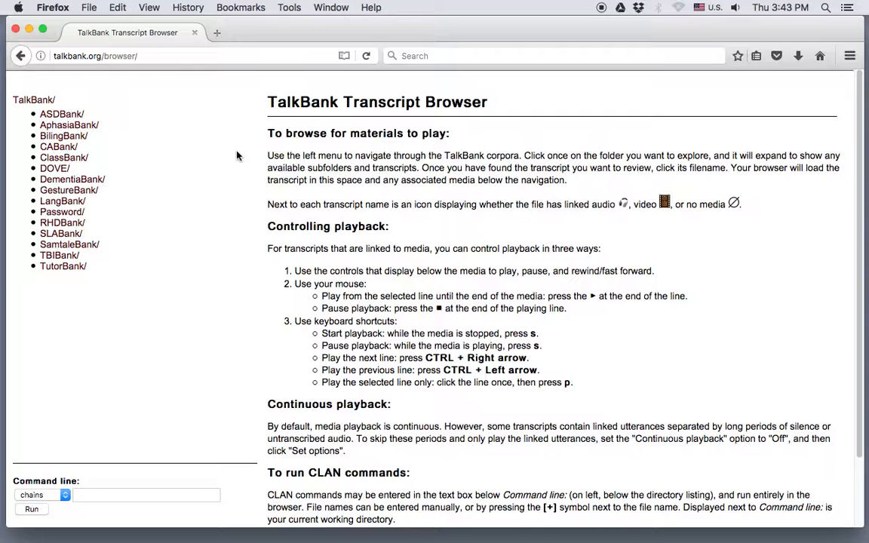
{"action": "mouse_move", "coordinate": [154, 97]}
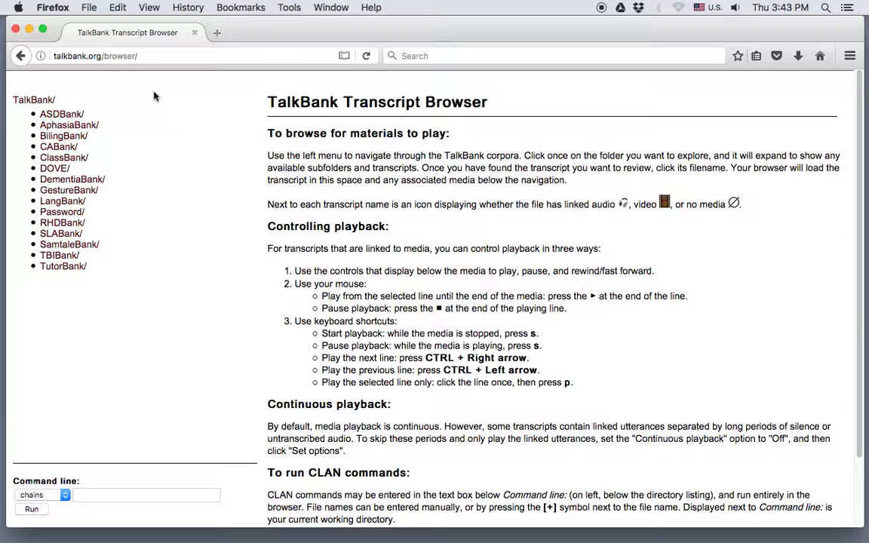
Step: Go back to the TalkBank home page and scroll down to the language bank categories
{"action": "left_click", "coordinate": [21, 55]}
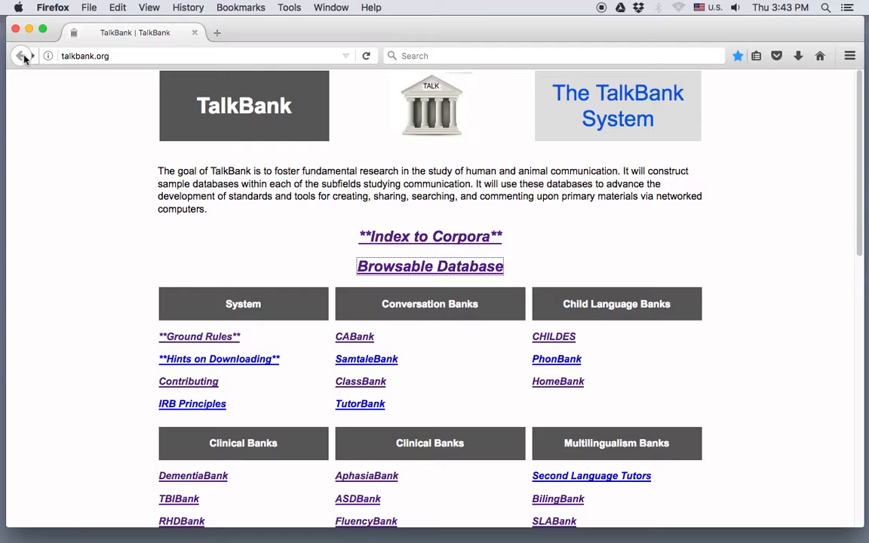
{"action": "left_click", "coordinate": [21, 56]}
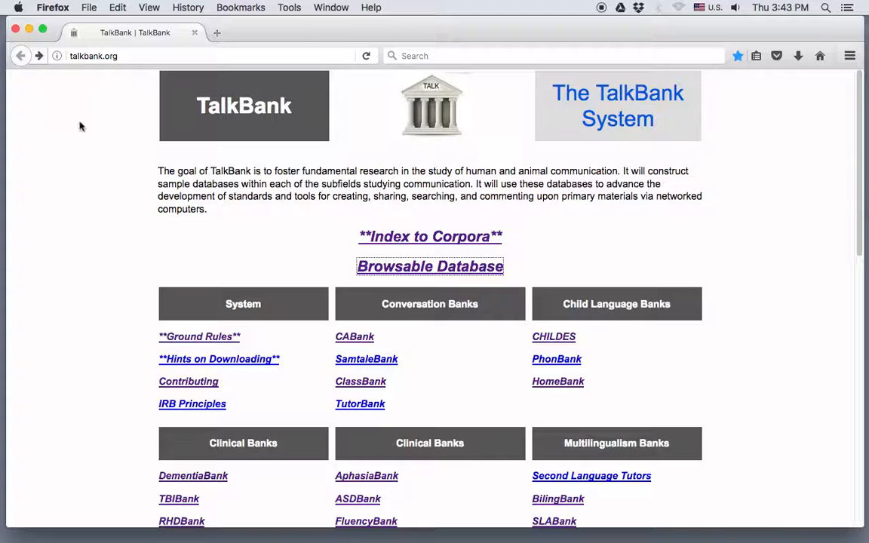
{"action": "mouse_move", "coordinate": [95, 139]}
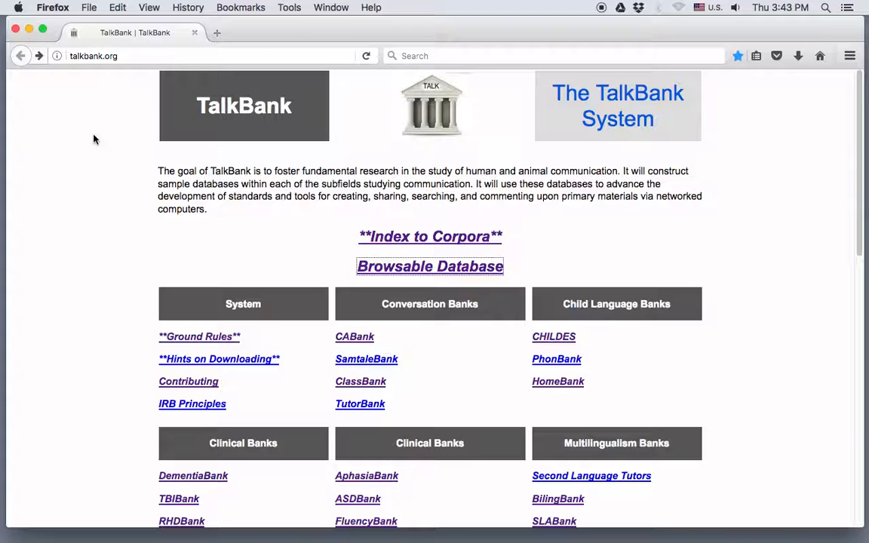
{"action": "mouse_move", "coordinate": [453, 340]}
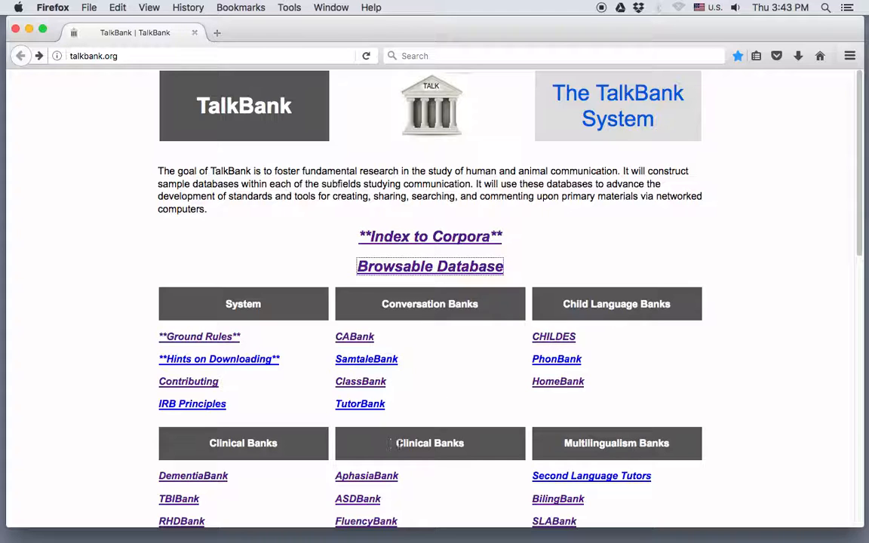
{"action": "scroll", "scroll_direction": "down", "scroll_amount": 3}
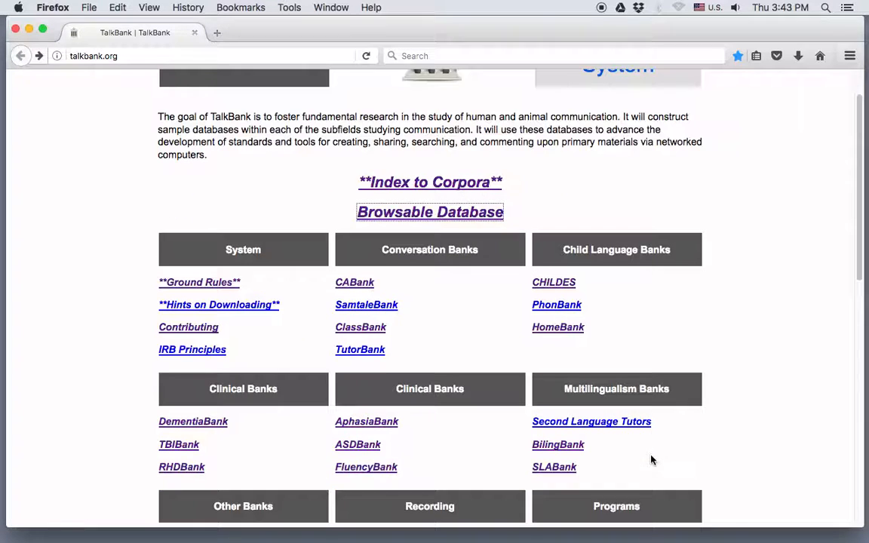
{"action": "scroll", "scroll_direction": "down", "scroll_amount": 3}
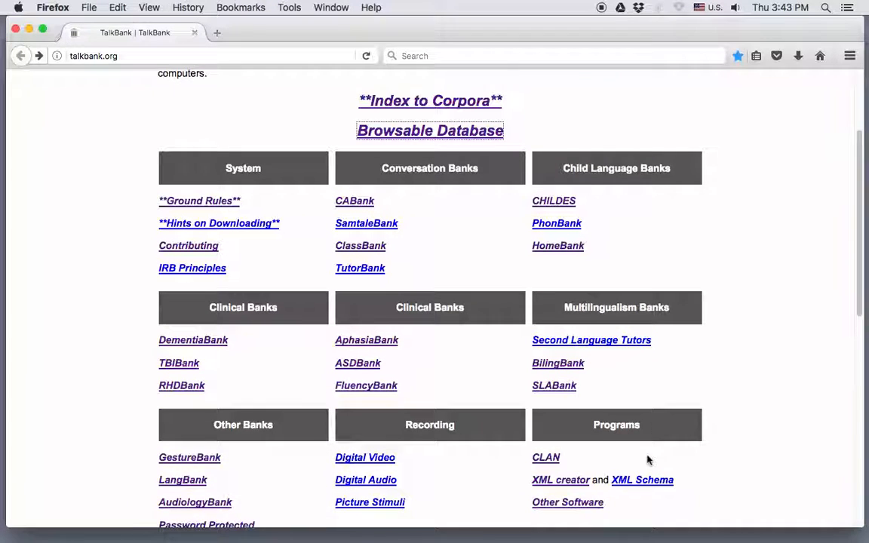
{"action": "scroll", "scroll_direction": "down", "scroll_amount": 3}
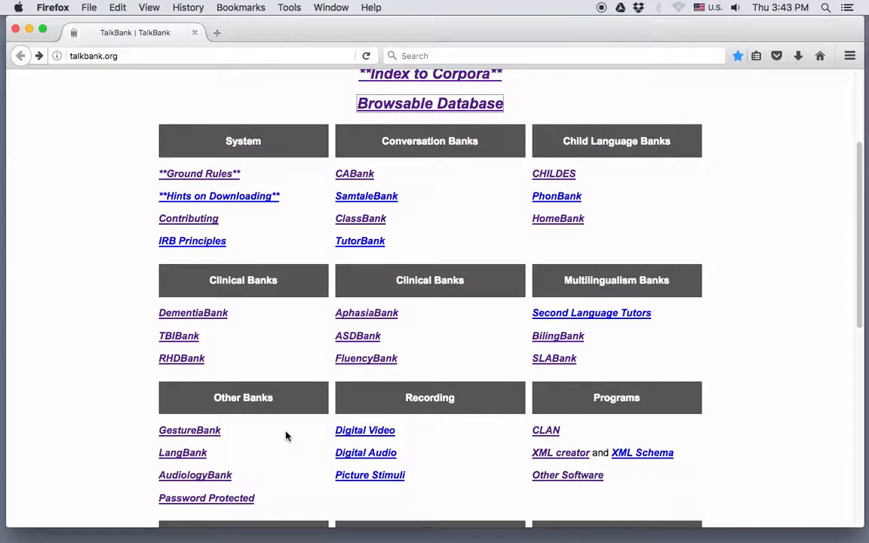
{"action": "mouse_move", "coordinate": [413, 338]}
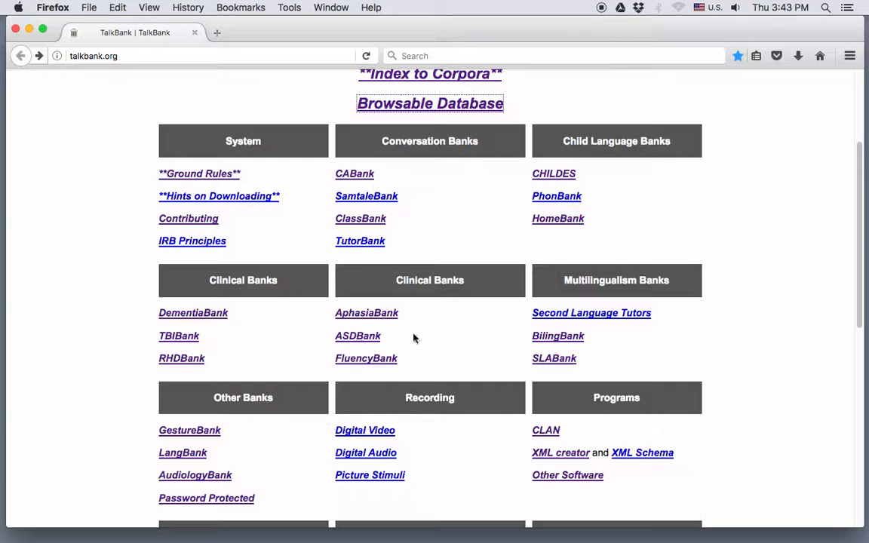
{"action": "mouse_move", "coordinate": [554, 174]}
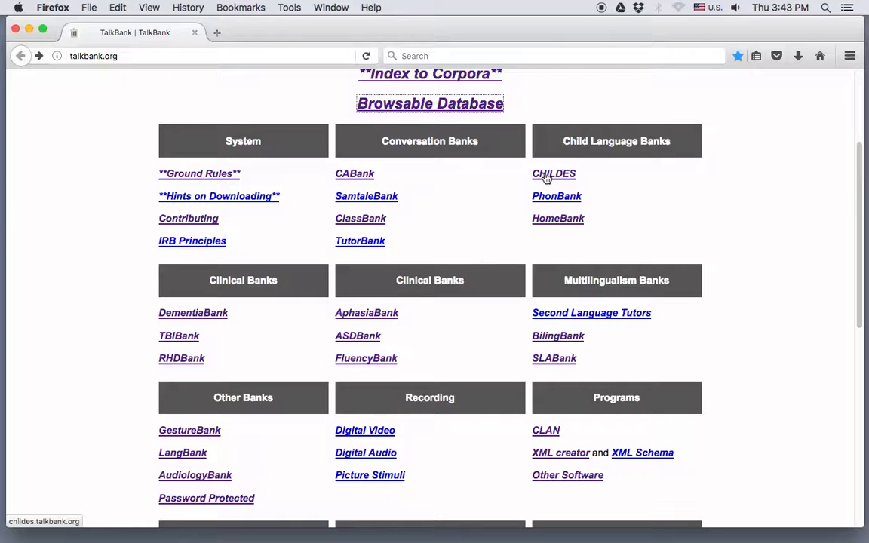
Step: Follow the CHILDES link under Child Language Banks
{"action": "left_click", "coordinate": [554, 174]}
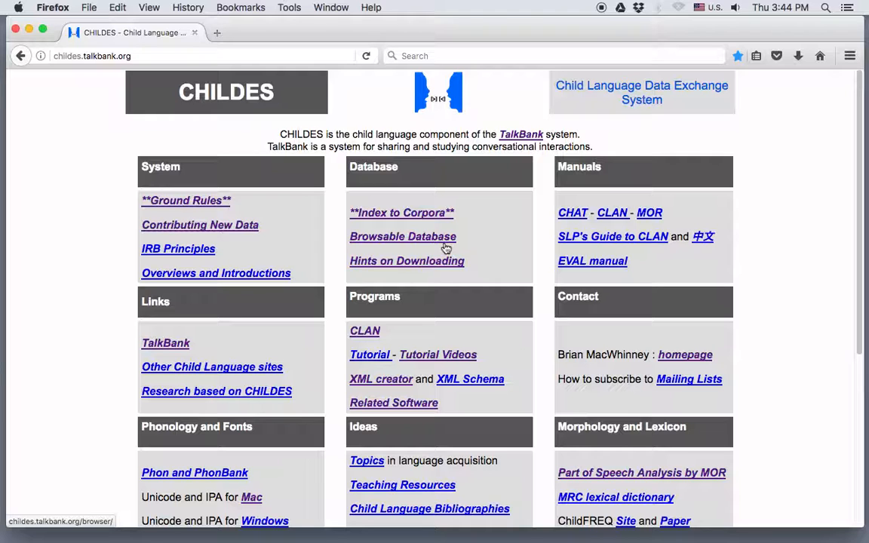
{"action": "mouse_move", "coordinate": [411, 225]}
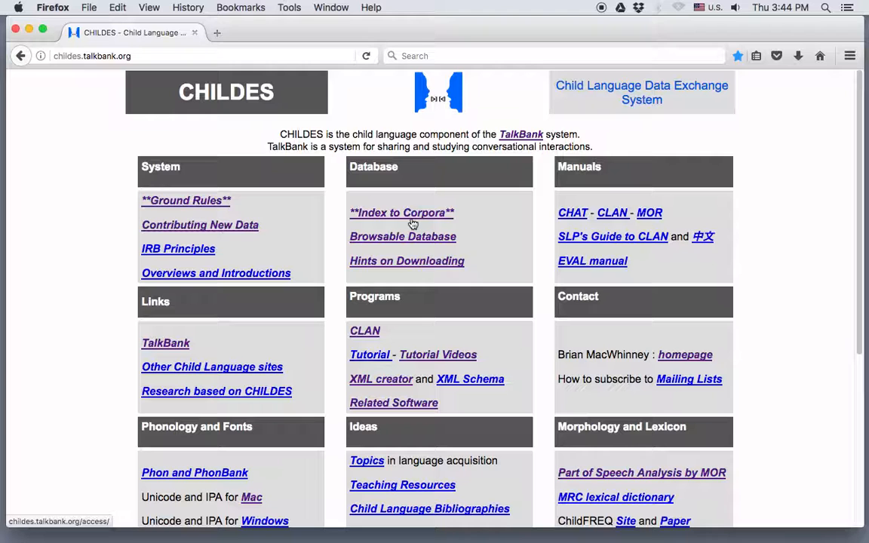
Step: Open the Index to Corpora page from the Database box
{"action": "left_click", "coordinate": [402, 213]}
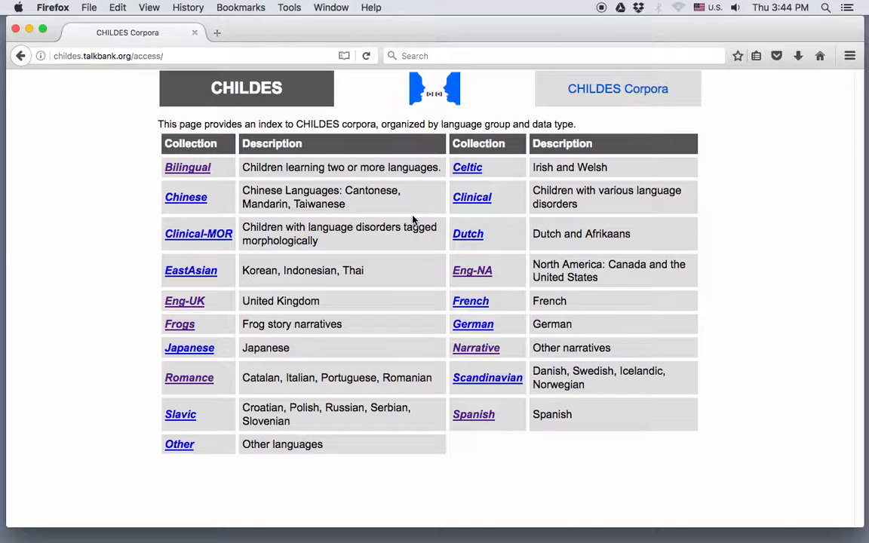
{"action": "mouse_move", "coordinate": [197, 310]}
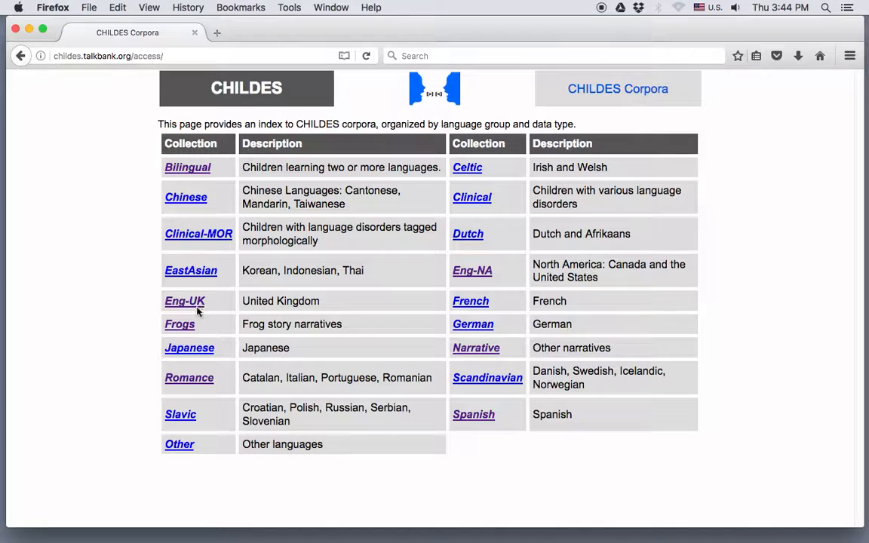
{"action": "mouse_move", "coordinate": [185, 306]}
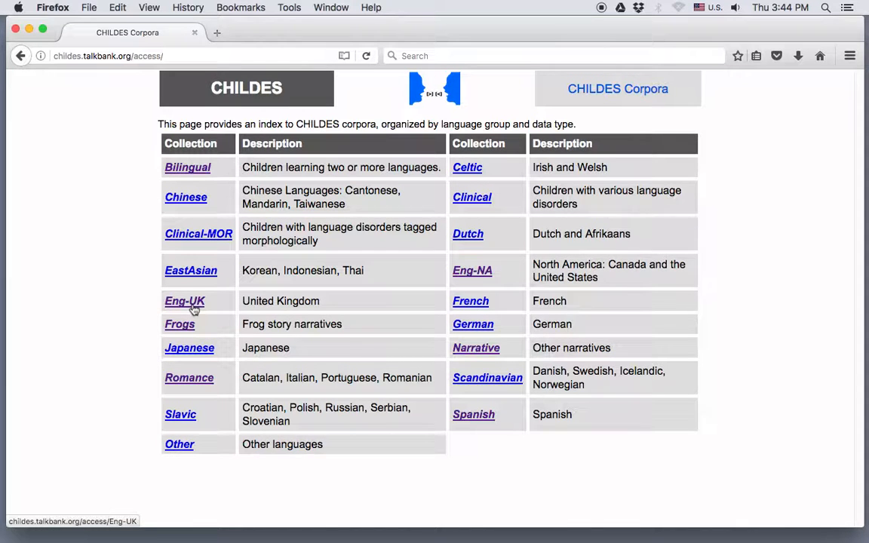
Step: Open the Eng-UK collection and scroll through its British corpora table
{"action": "left_click", "coordinate": [184, 301]}
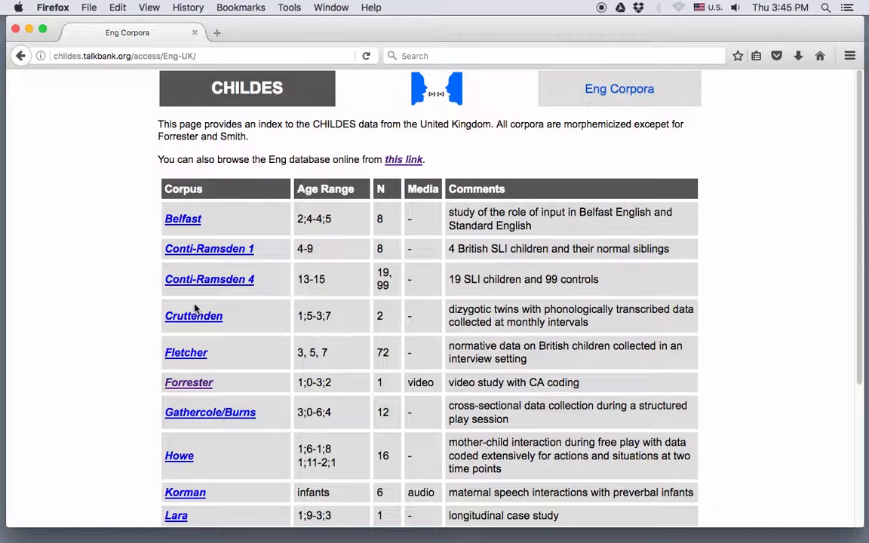
{"action": "scroll", "scroll_direction": "down", "scroll_amount": 3}
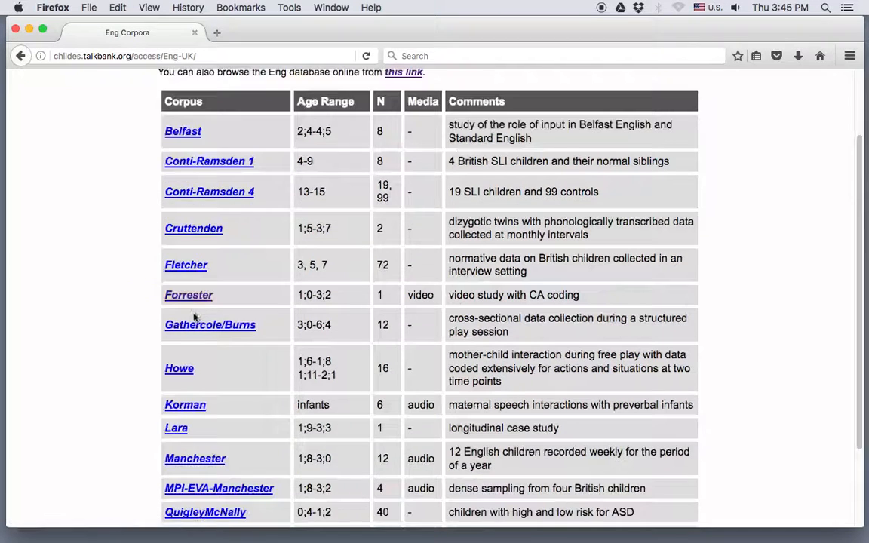
{"action": "scroll", "scroll_direction": "down", "scroll_amount": 3}
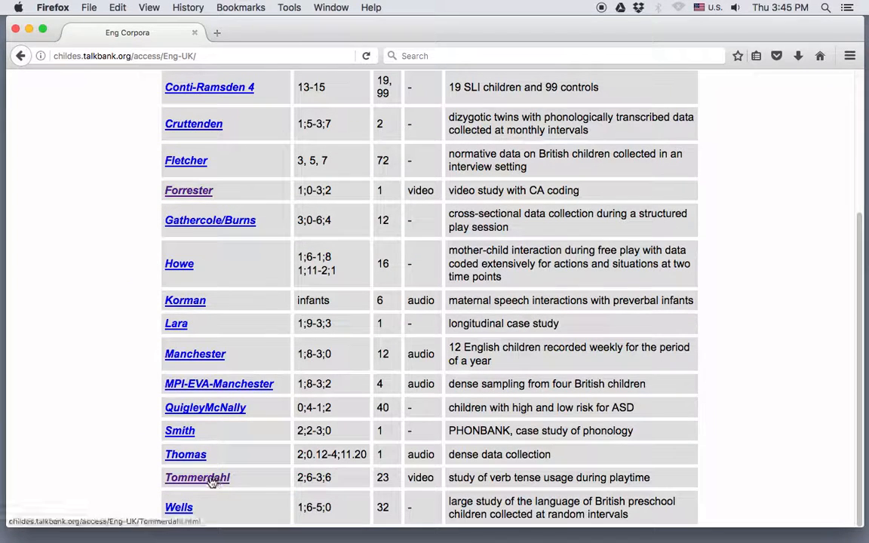
Step: Read the Tommerdahl Corpus page and follow its Browsable transcripts link
{"action": "left_click", "coordinate": [197, 477]}
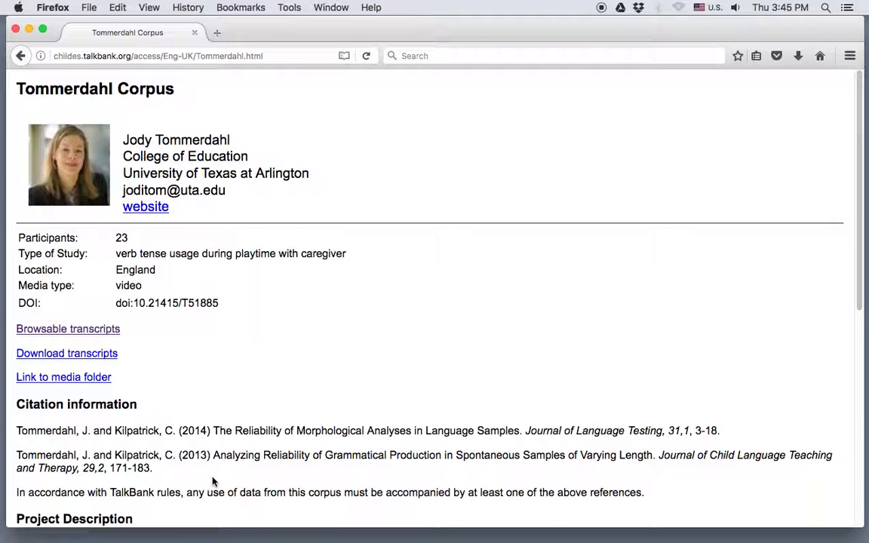
{"action": "mouse_move", "coordinate": [310, 391]}
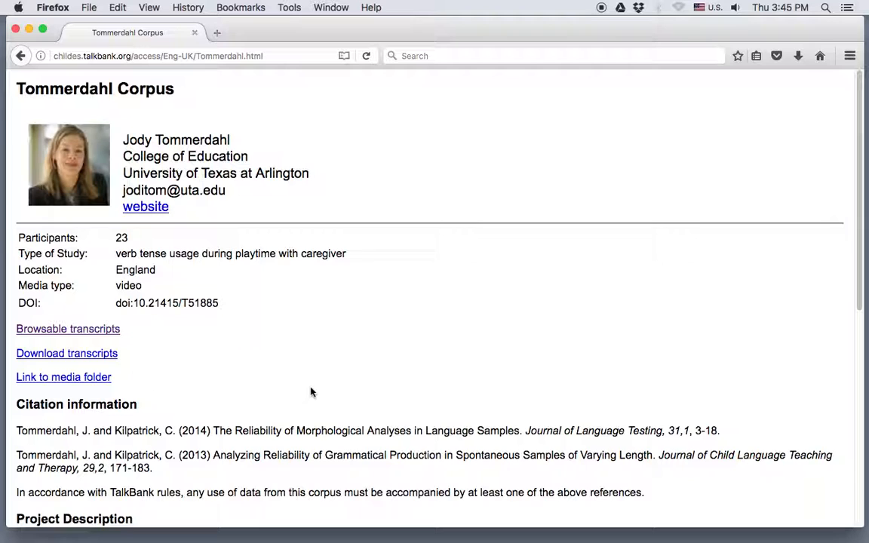
{"action": "mouse_move", "coordinate": [276, 275]}
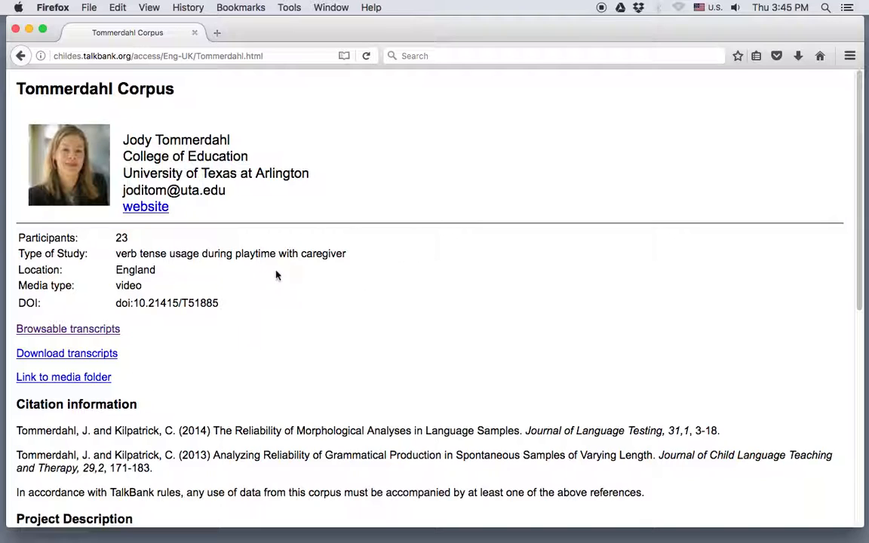
{"action": "mouse_move", "coordinate": [171, 336]}
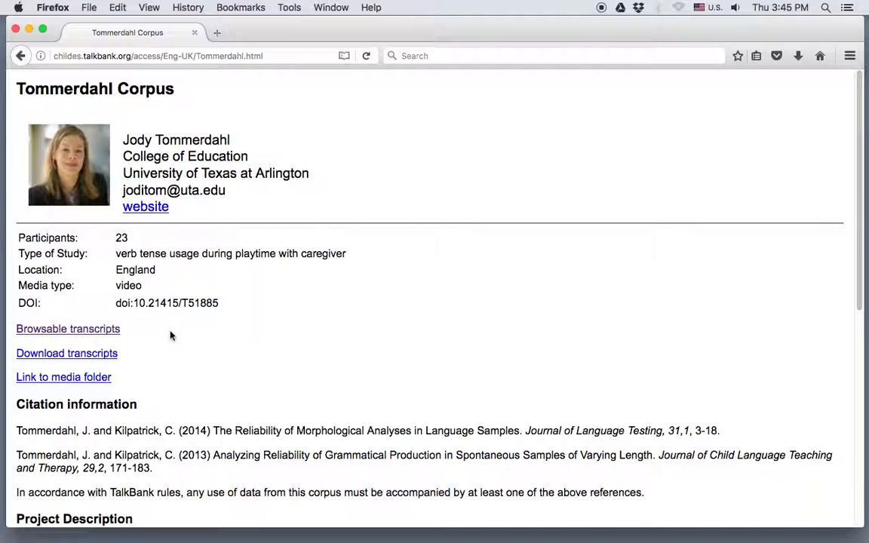
{"action": "mouse_move", "coordinate": [141, 359]}
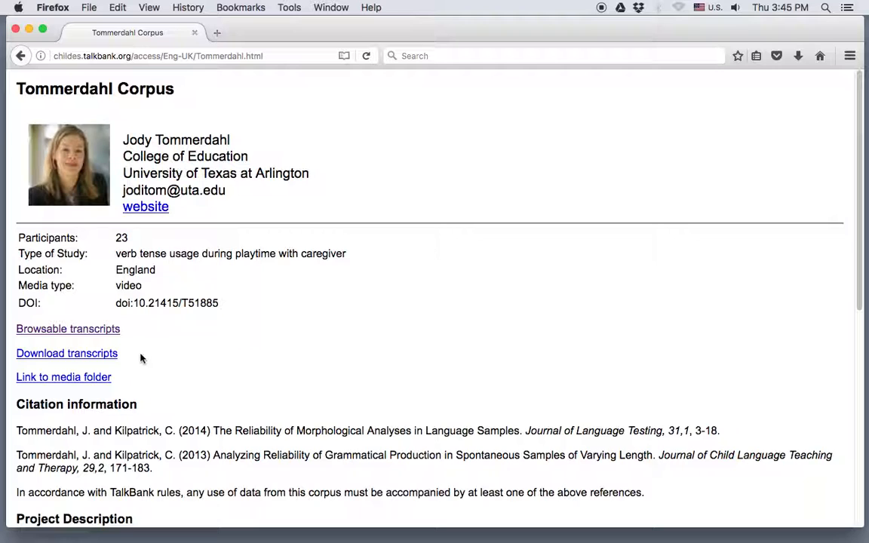
{"action": "mouse_move", "coordinate": [140, 377]}
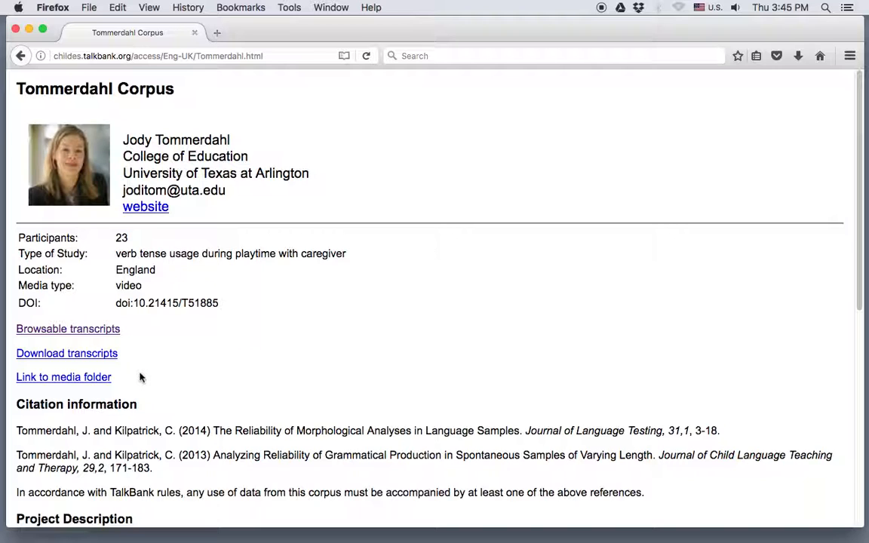
{"action": "mouse_move", "coordinate": [142, 348]}
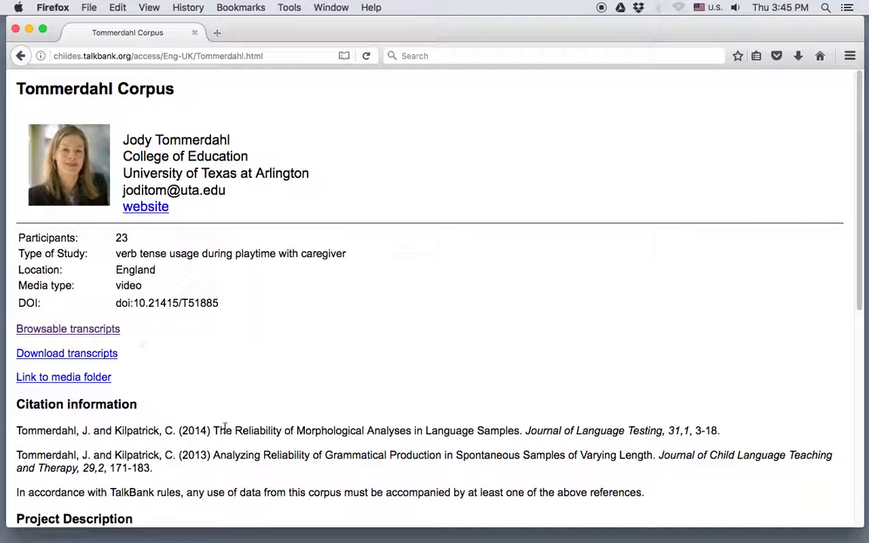
{"action": "scroll", "scroll_direction": "down", "scroll_amount": 3}
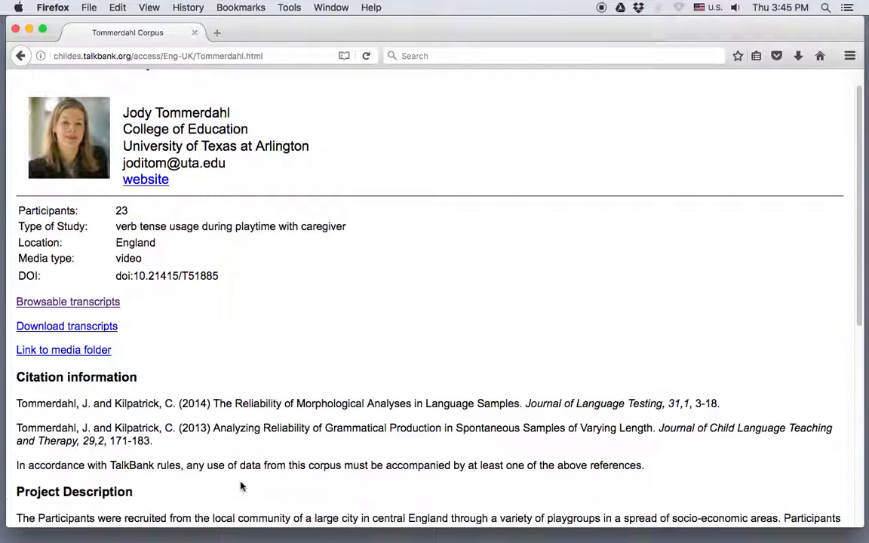
{"action": "scroll", "scroll_direction": "down", "scroll_amount": 3}
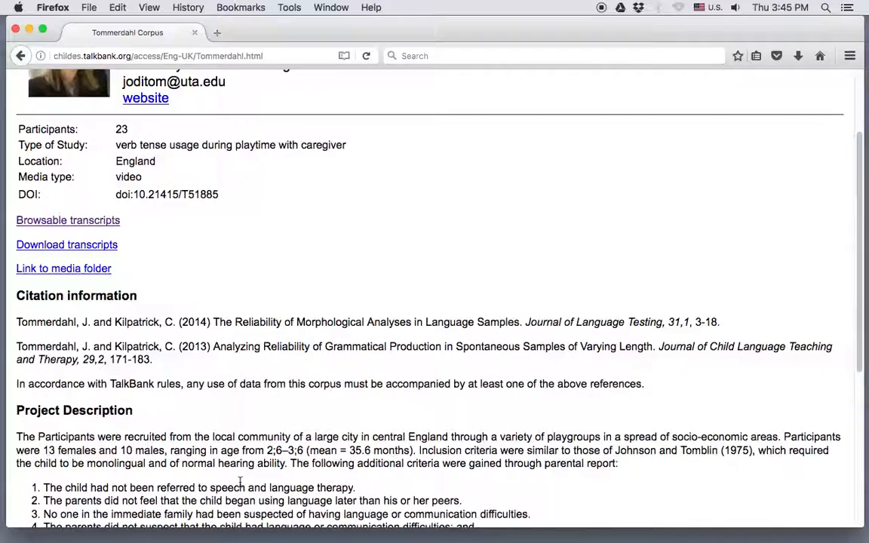
{"action": "scroll", "scroll_direction": "down", "scroll_amount": 3}
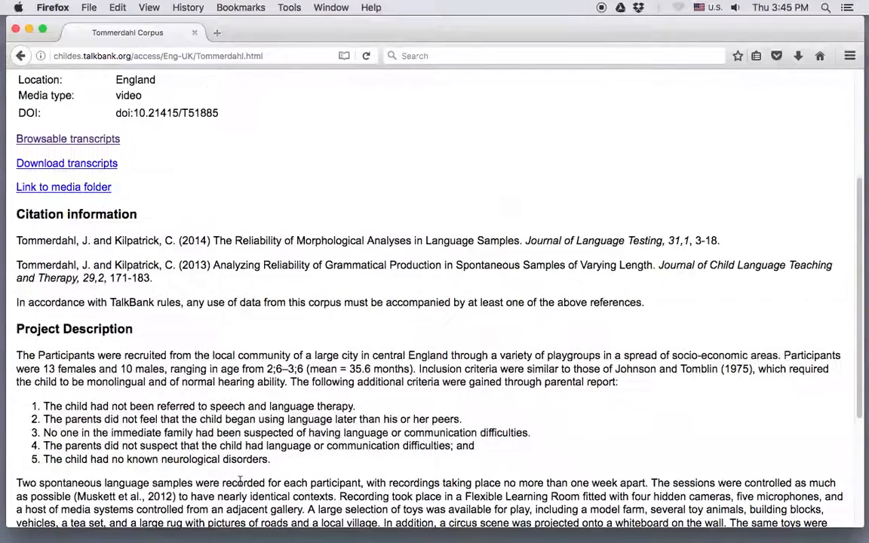
{"action": "scroll", "scroll_direction": "down", "scroll_amount": 3}
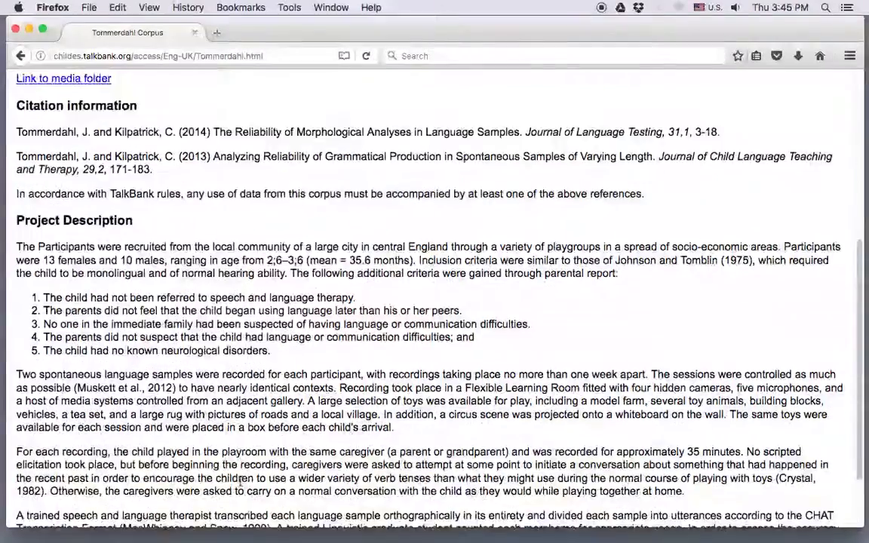
{"action": "scroll", "scroll_direction": "down", "scroll_amount": 3}
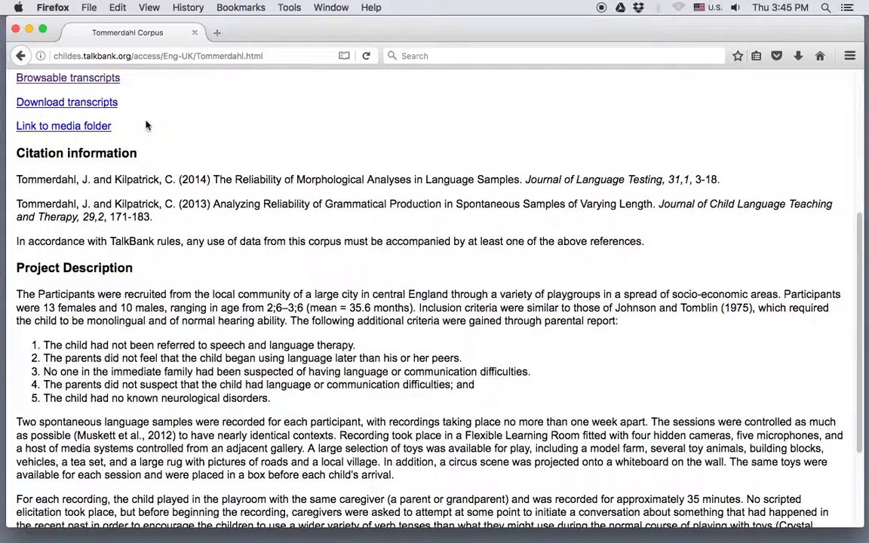
{"action": "left_click", "coordinate": [67, 78]}
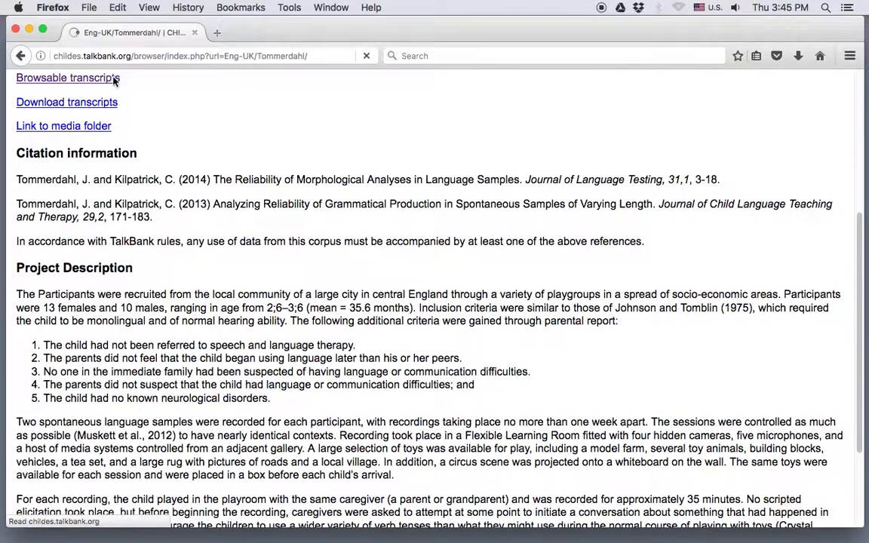
Step: Move up the breadcrumb through Eng-UK to the top-level CHILDES folders
{"action": "left_click", "coordinate": [68, 77]}
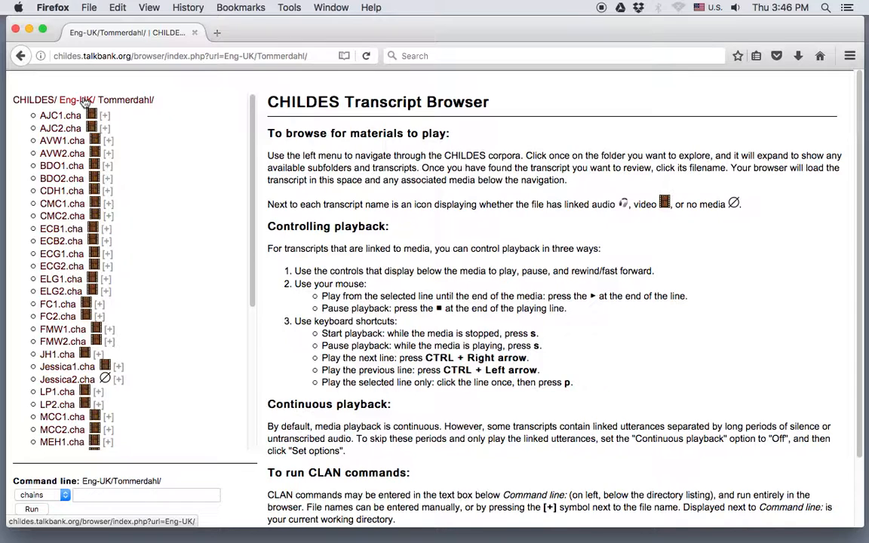
{"action": "left_click", "coordinate": [74, 99]}
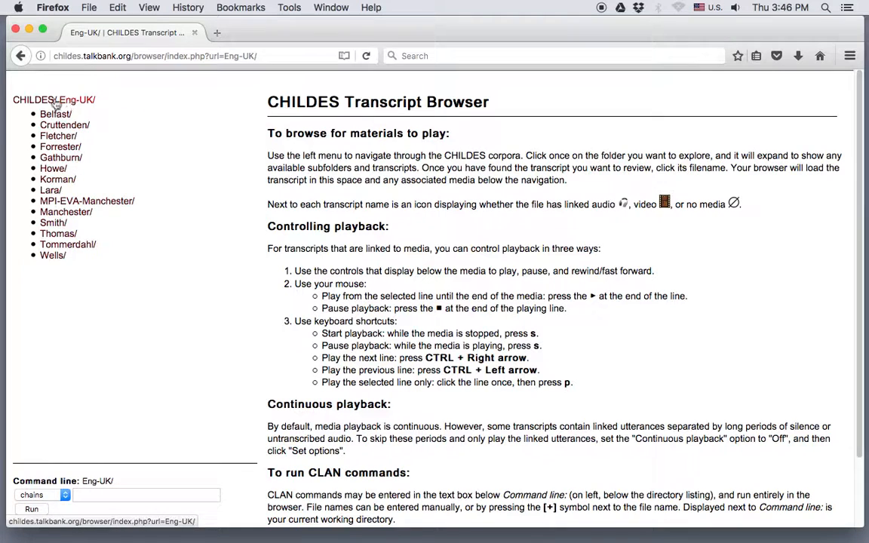
{"action": "left_click", "coordinate": [31, 99]}
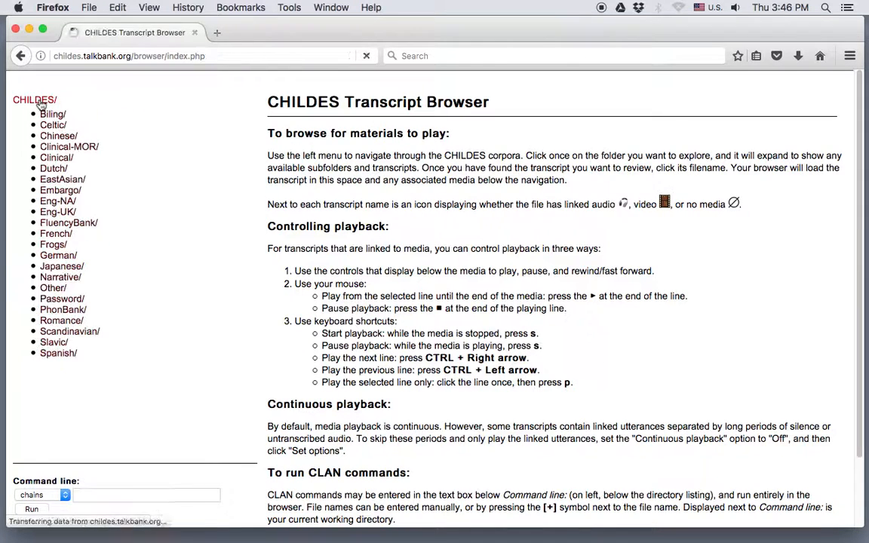
Step: Browse back into Eng-UK > Tommerdahl and load the SAU1.cha transcript
{"action": "left_click", "coordinate": [62, 179]}
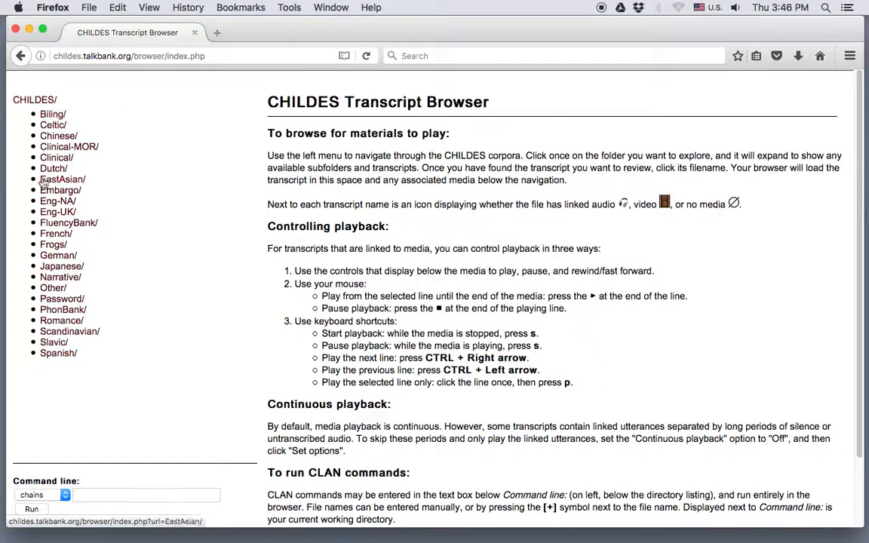
{"action": "left_click", "coordinate": [57, 212]}
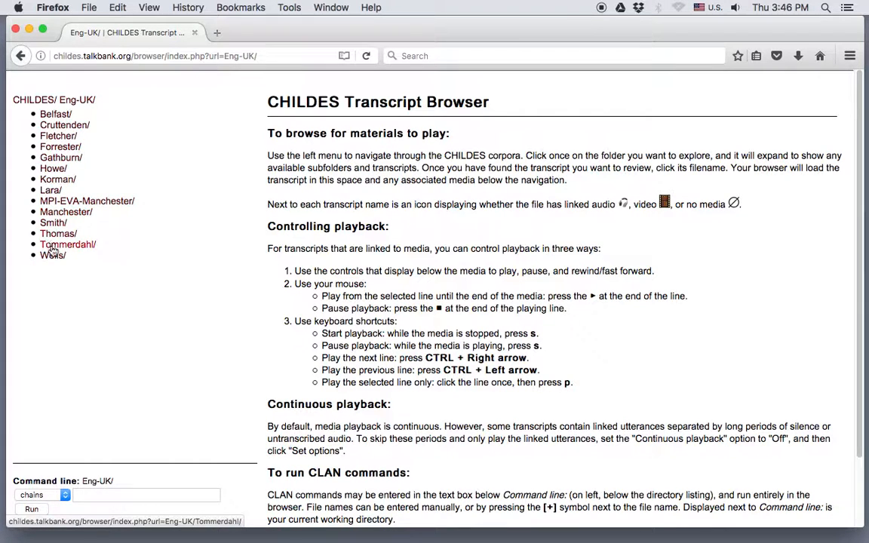
{"action": "left_click", "coordinate": [68, 244]}
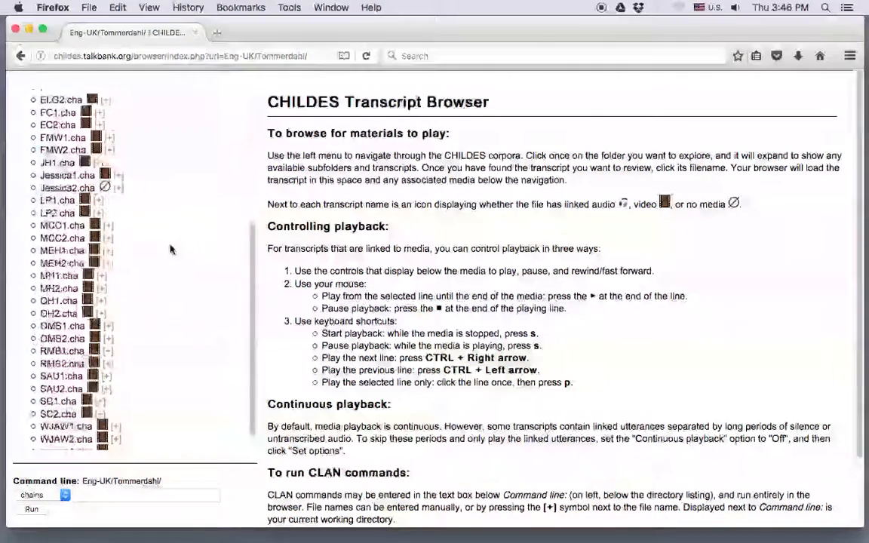
{"action": "scroll", "scroll_direction": "down", "scroll_amount": 3}
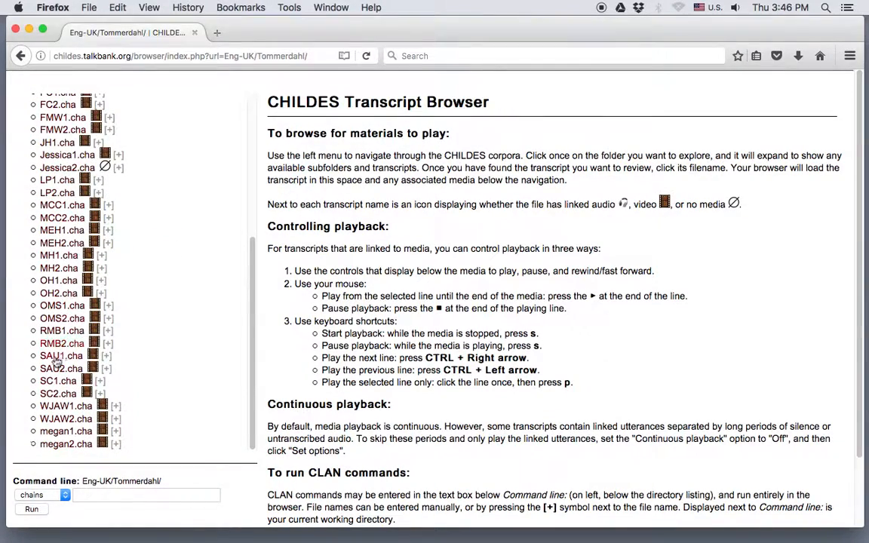
{"action": "left_click", "coordinate": [57, 355]}
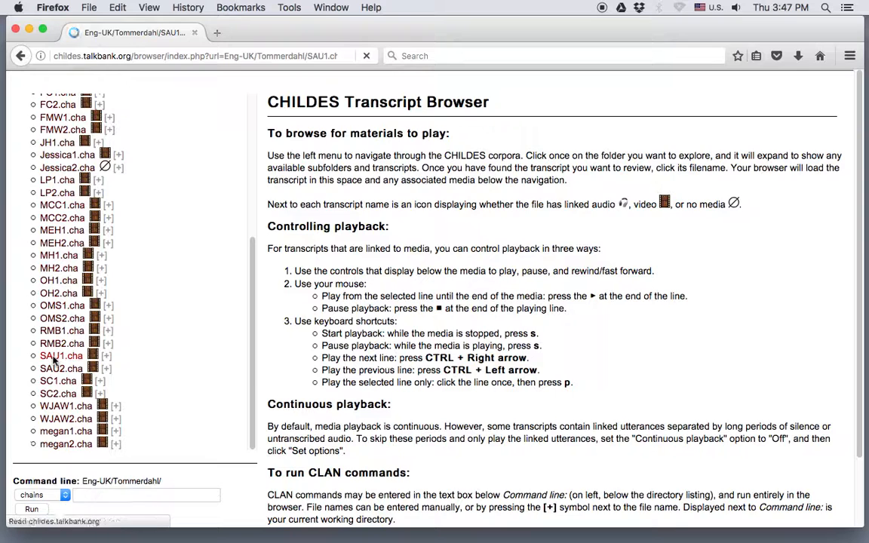
Step: Display SAU1.cha with its linked video and %mor and %gra tiers
{"action": "left_click", "coordinate": [62, 356]}
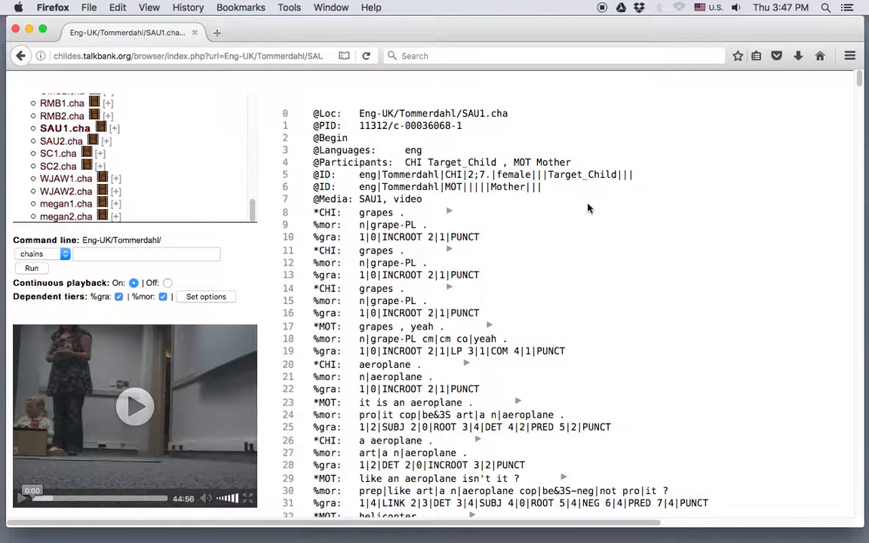
{"action": "mouse_move", "coordinate": [565, 241]}
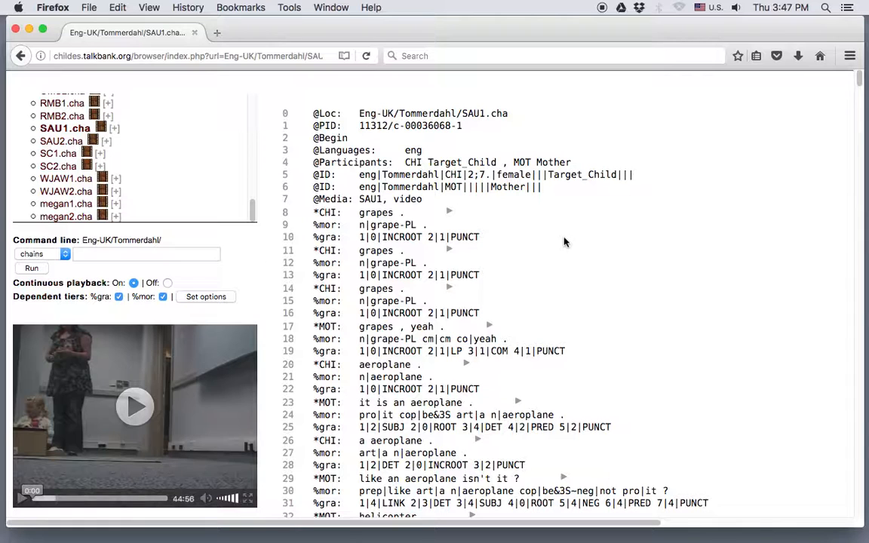
{"action": "mouse_move", "coordinate": [566, 243]}
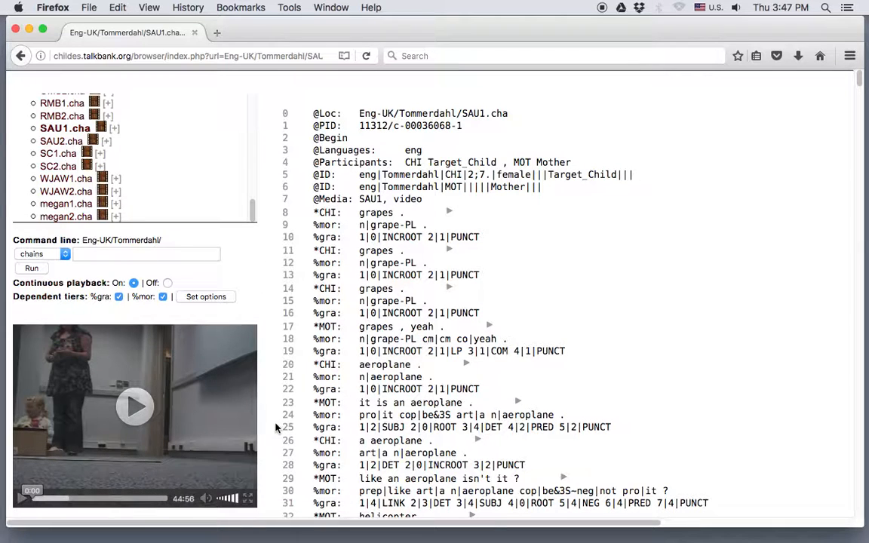
{"action": "mouse_move", "coordinate": [278, 424]}
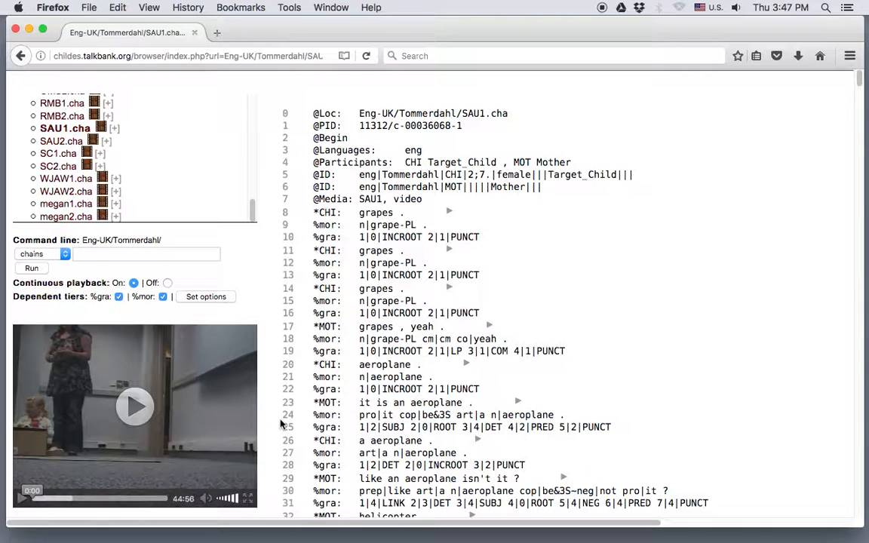
{"action": "mouse_move", "coordinate": [289, 417]}
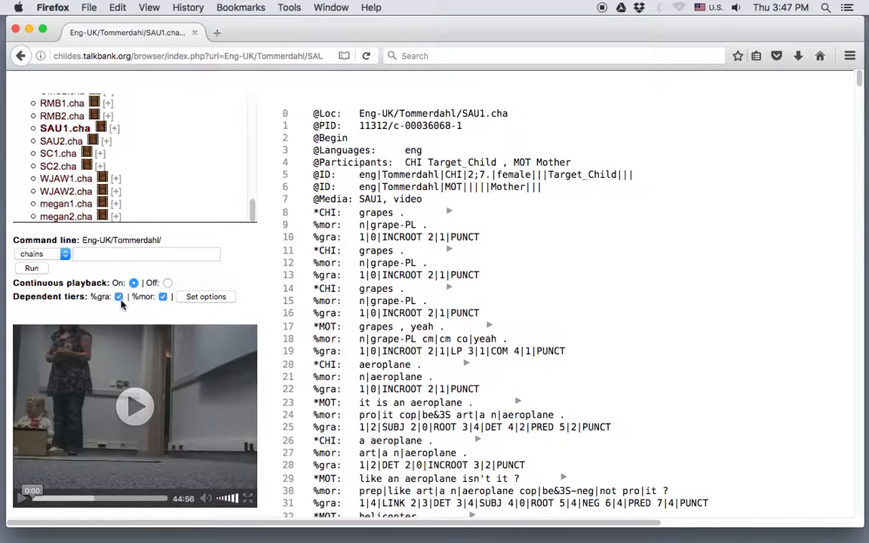
Step: Uncheck the %gra and %mor tiers in the transcript display options
{"action": "left_click", "coordinate": [118, 296]}
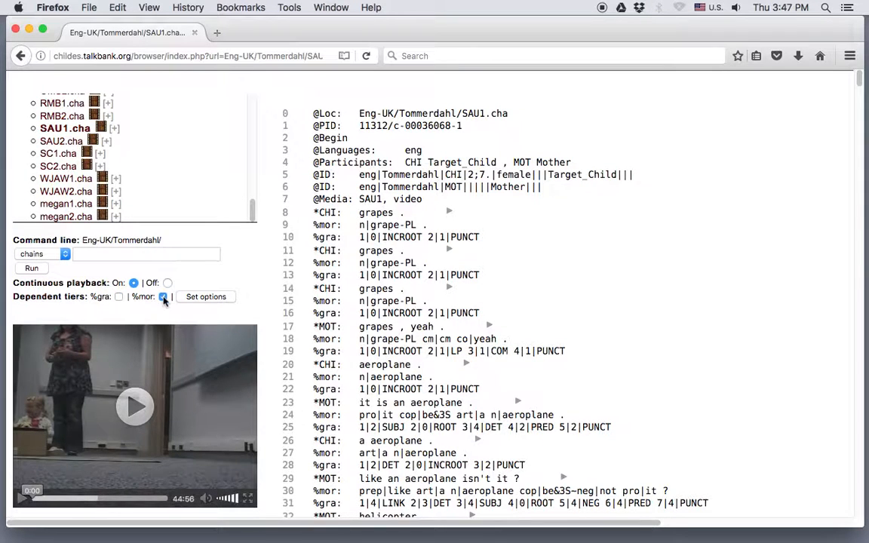
{"action": "left_click", "coordinate": [163, 297]}
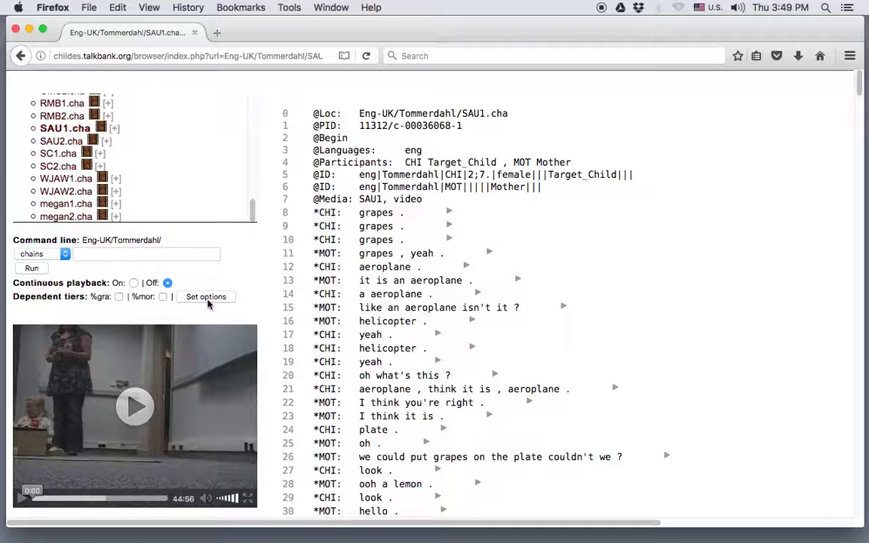
{"action": "mouse_move", "coordinate": [442, 226]}
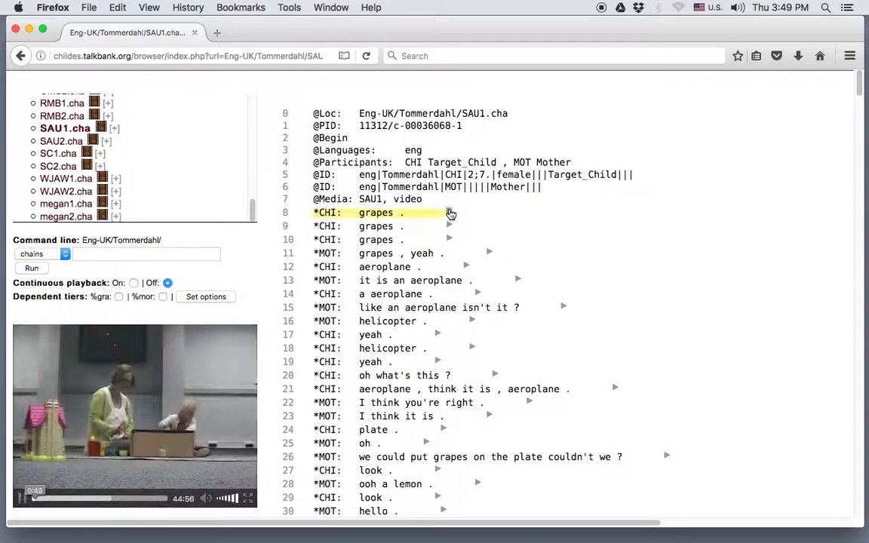
Step: Play the video from the first grapes line, then stop playback
{"action": "left_click", "coordinate": [450, 213]}
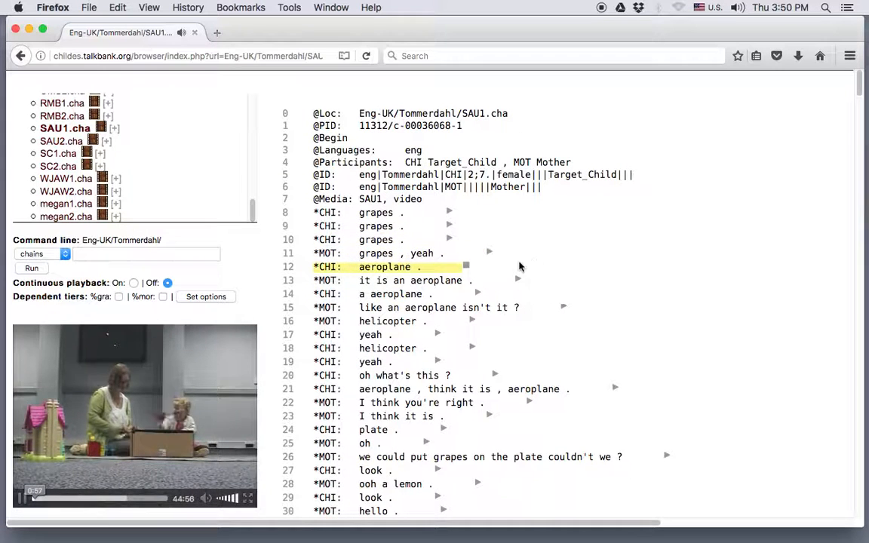
{"action": "left_click", "coordinate": [517, 280]}
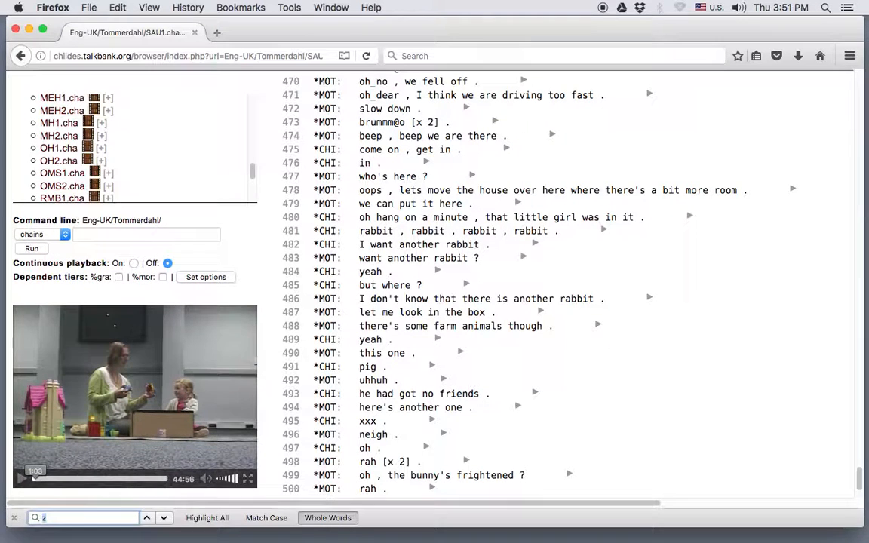
Step: Search the page for 'zoo' and step back through its three matches near lines 501–504
{"action": "type", "text": "z"}
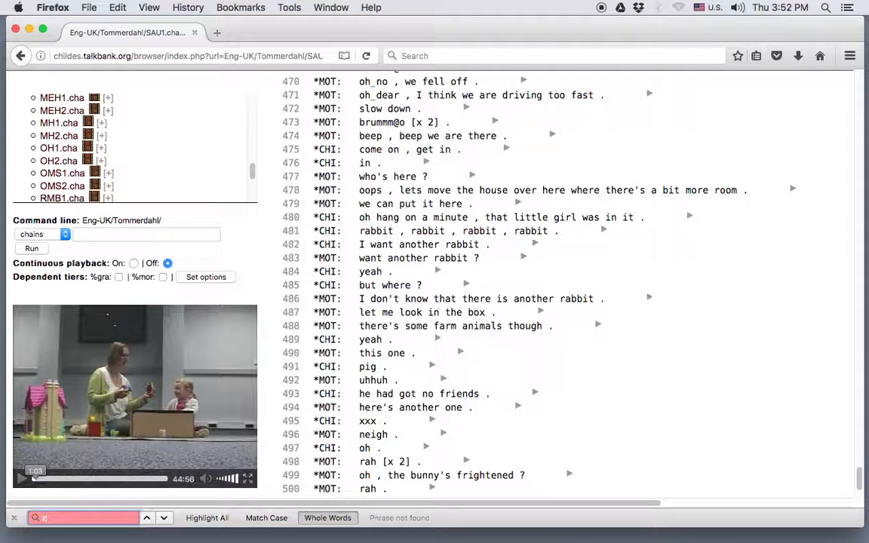
{"action": "type", "text": "zoo"}
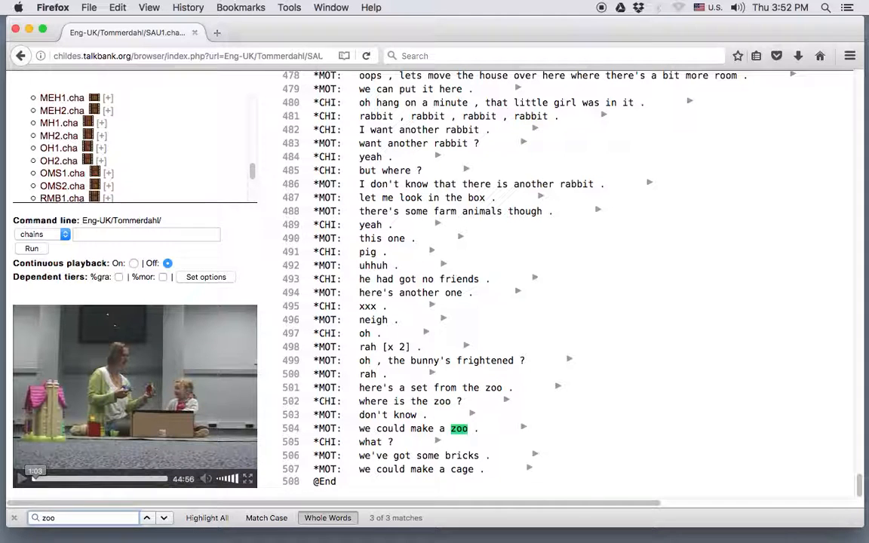
{"action": "left_click", "coordinate": [147, 518]}
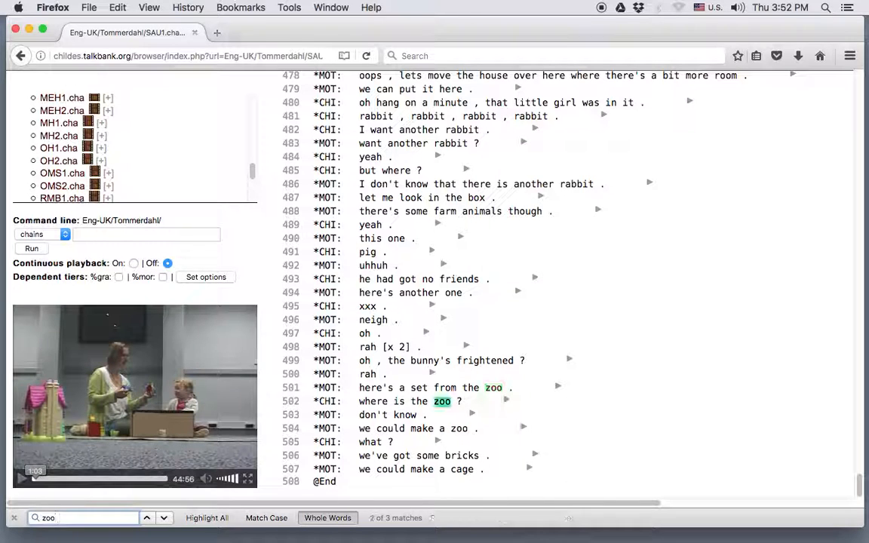